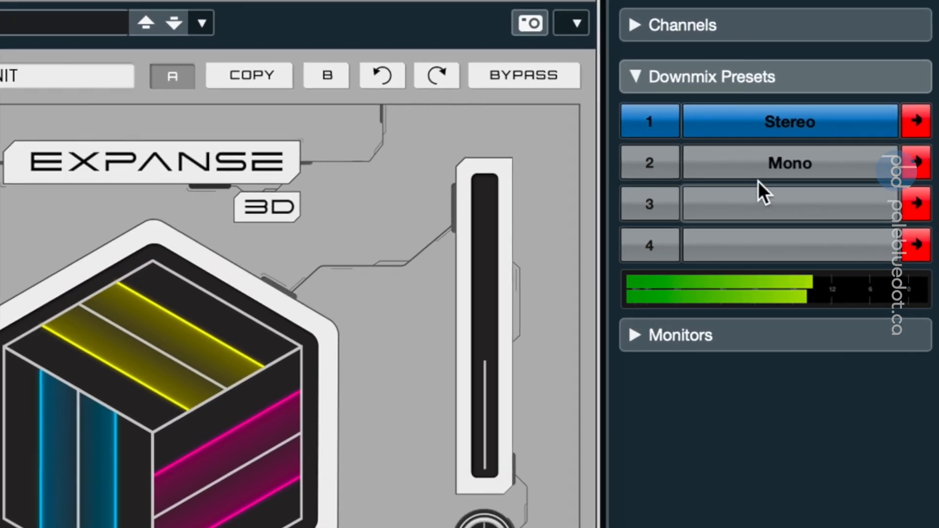
- Monitor through the Mono downmix and A/B Expanse 3D against bypass, leaving it active
left_click(784, 160)
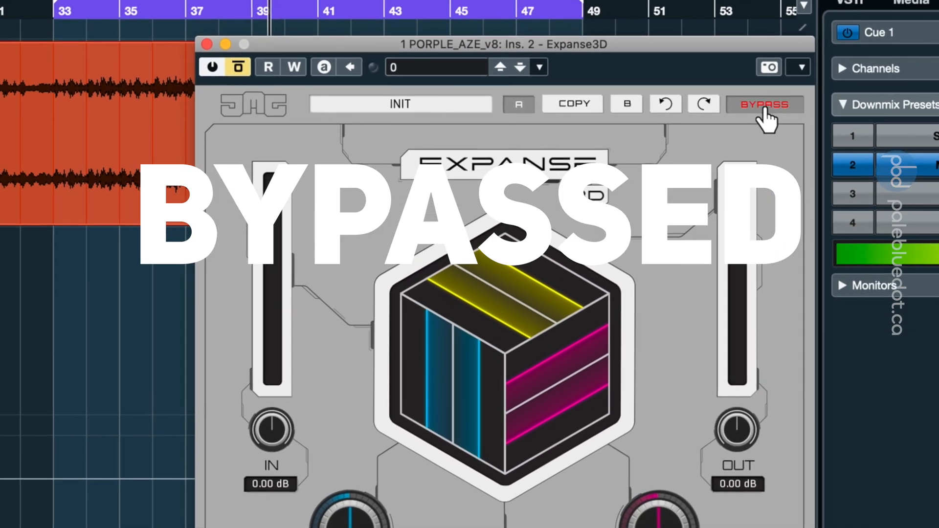
left_click(765, 104)
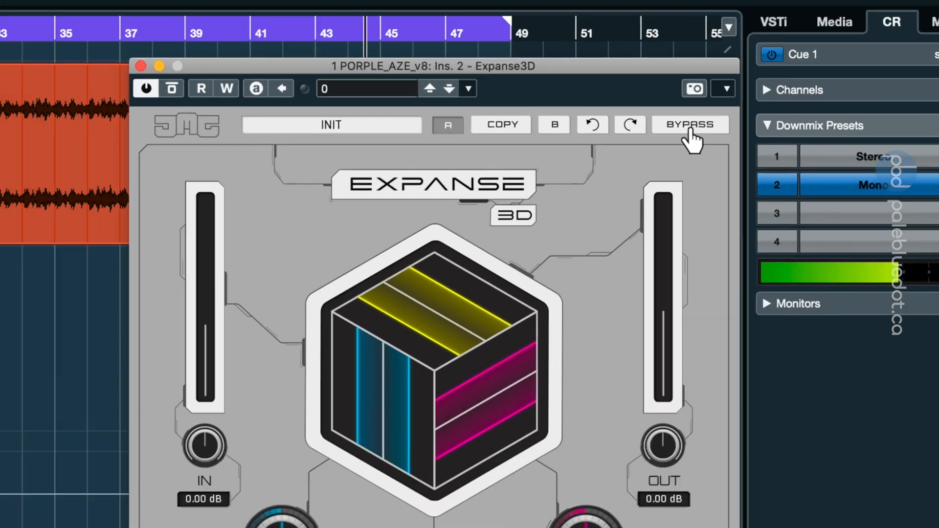
left_click(690, 124)
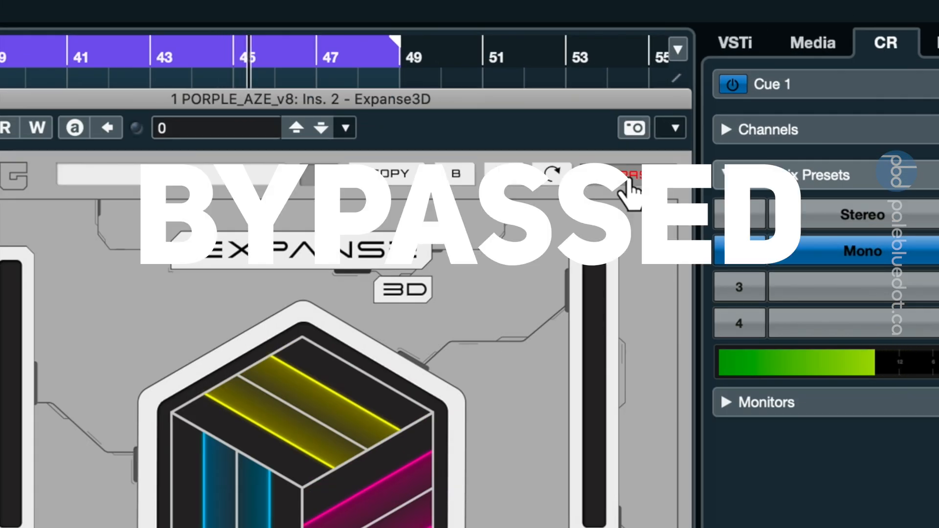
left_click(628, 174)
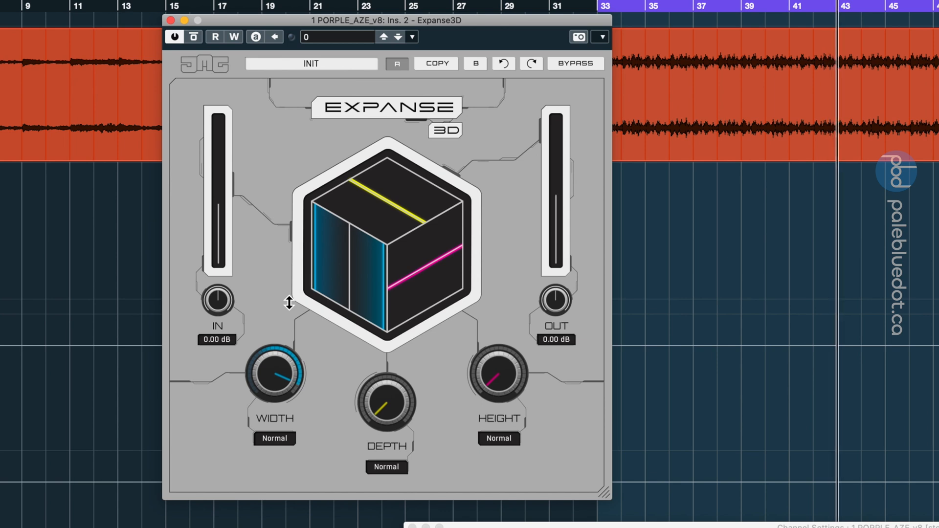
mouse_move(297, 365)
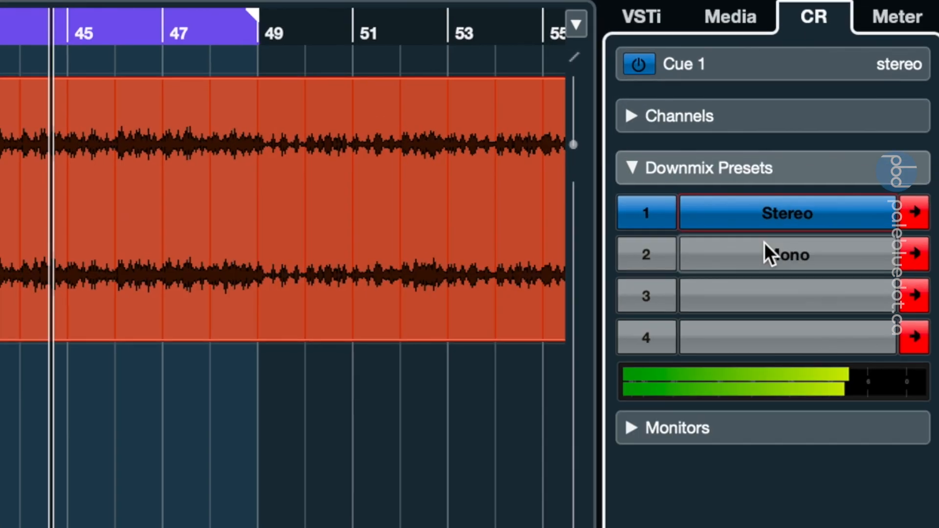
- Keep mono monitoring and load Expanse 3D into the empty insert slot after SPAN
left_click(785, 254)
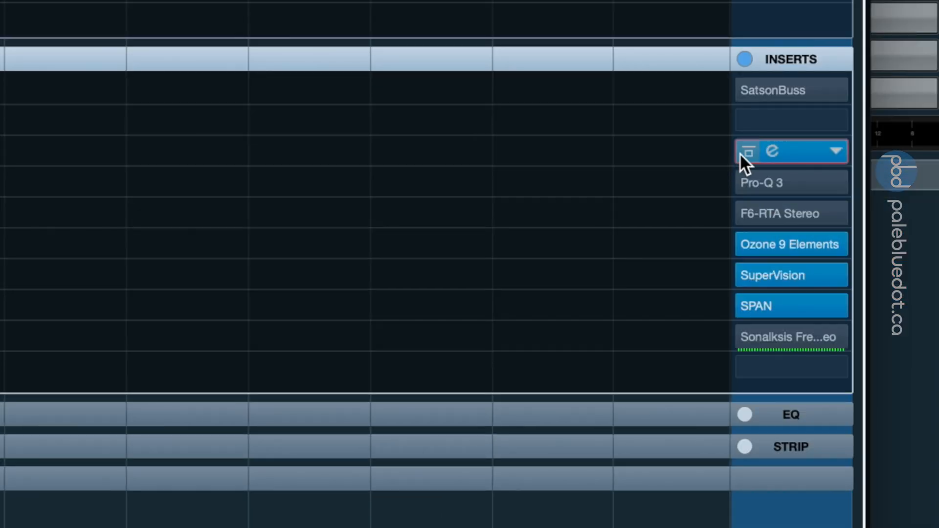
left_click(749, 150)
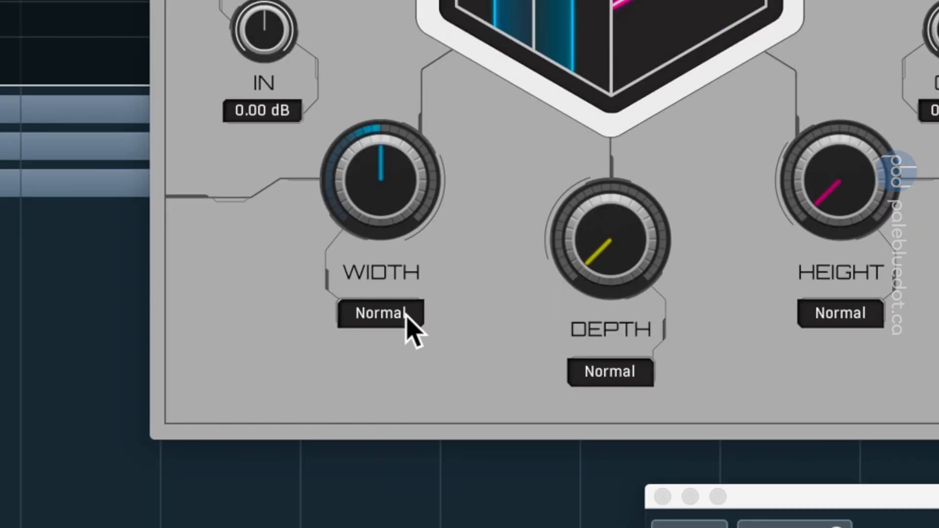
- Set the width mode to Alternate on both Expanse 3D instances
left_click(379, 313)
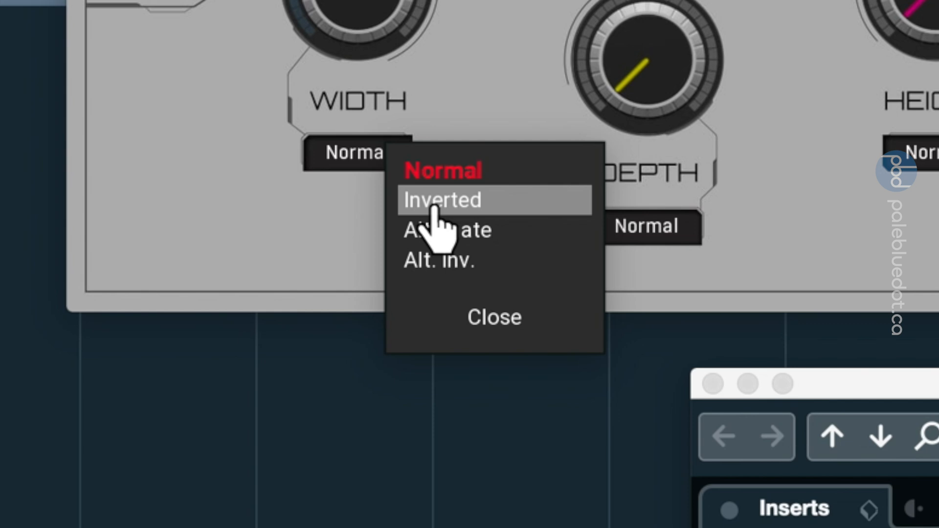
mouse_move(446, 229)
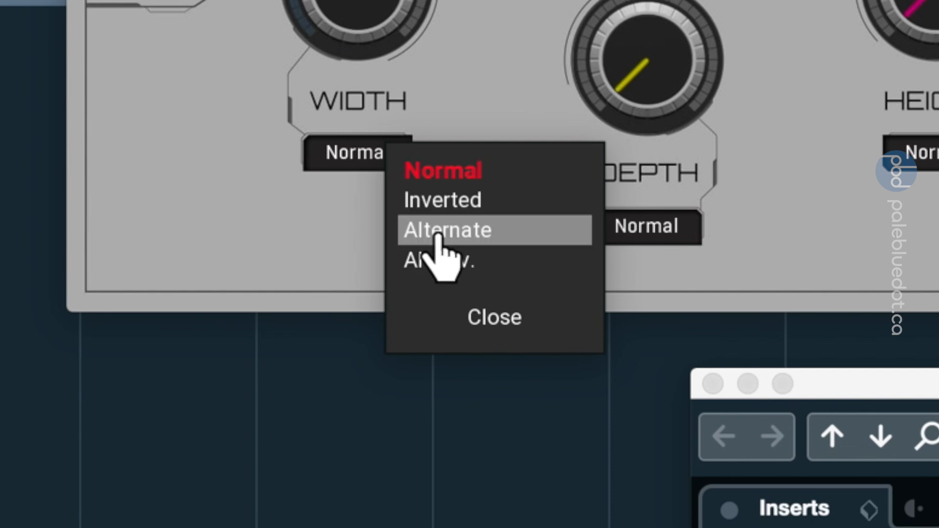
left_click(446, 230)
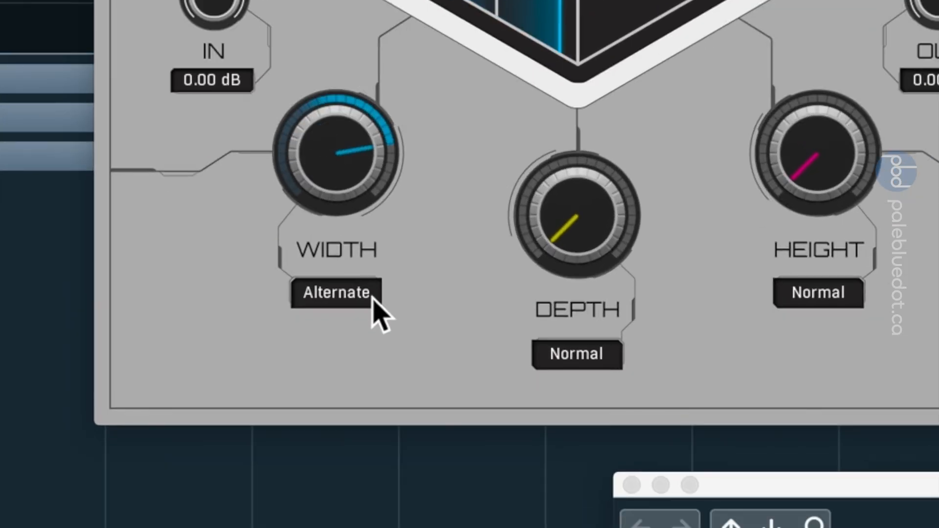
left_click(336, 292)
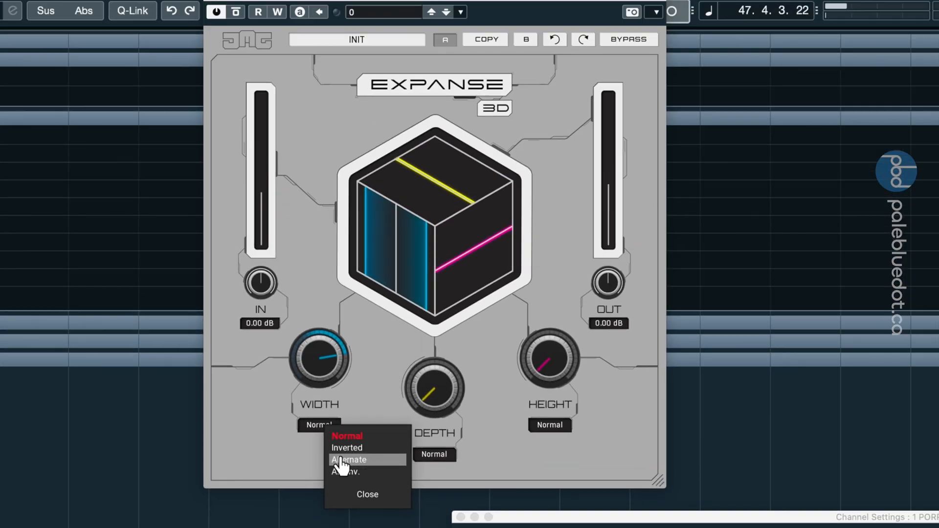
left_click(348, 459)
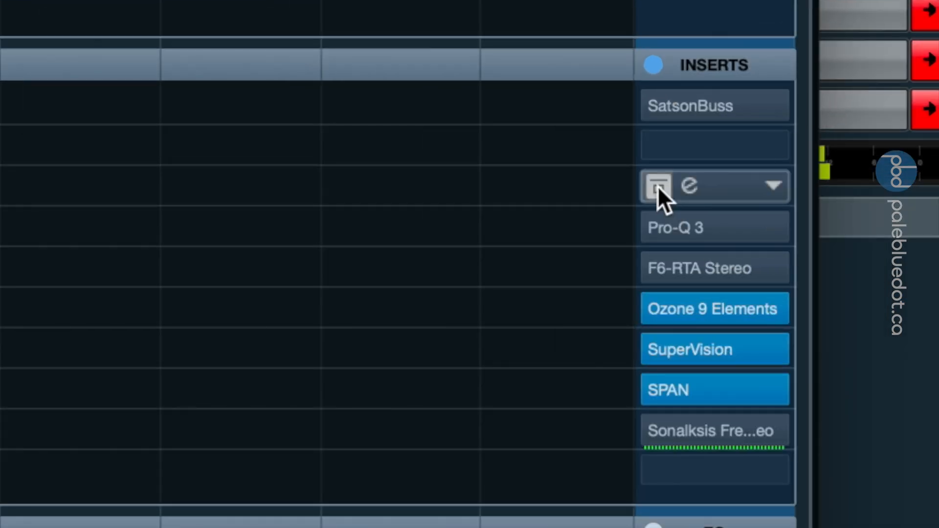
- Load Expanse 3D into the empty second insert slot of PORPLE_AZE_v8
left_click(658, 186)
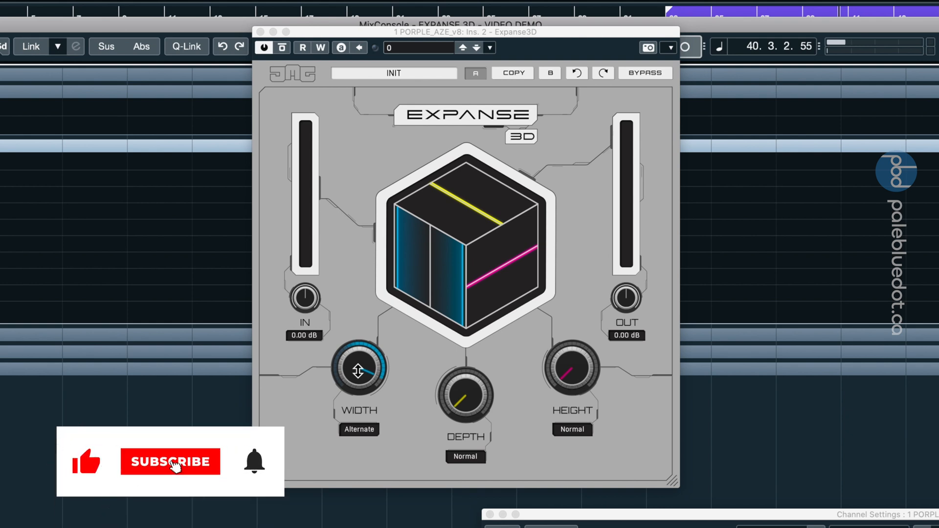
- Pull Expanse 3D's Width toward centre and turn its Depth up
left_click(170, 461)
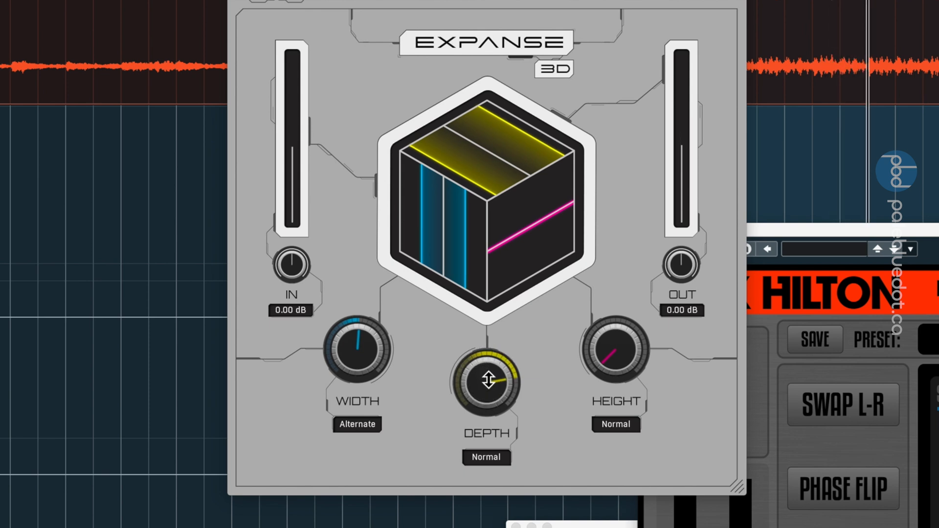
- Nudge the Depth knob, then A/B Expanse 3D against bypass and leave it on
left_click_drag(486, 383, 494, 375)
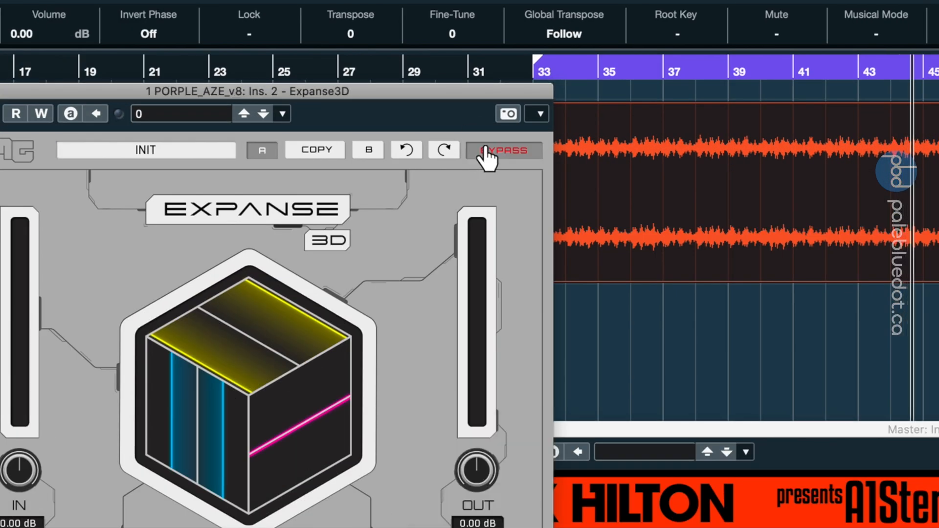
left_click(502, 150)
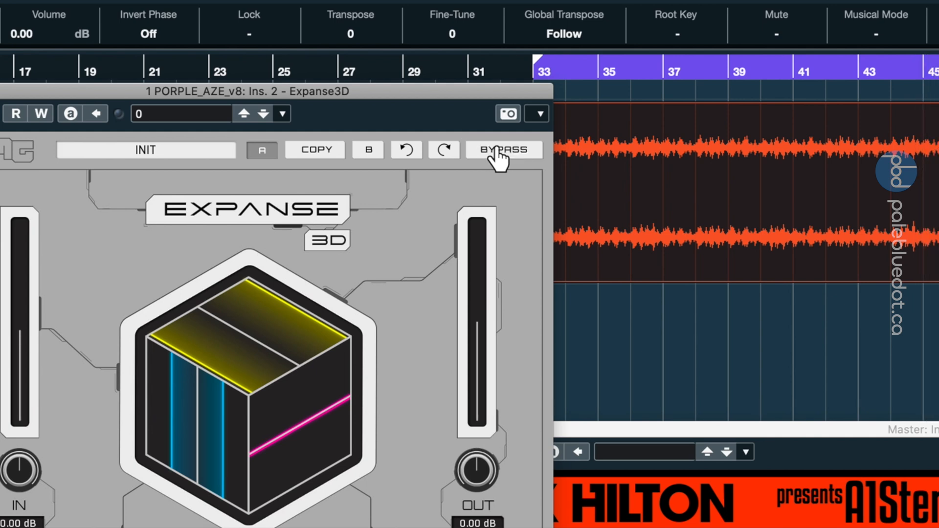
left_click(502, 150)
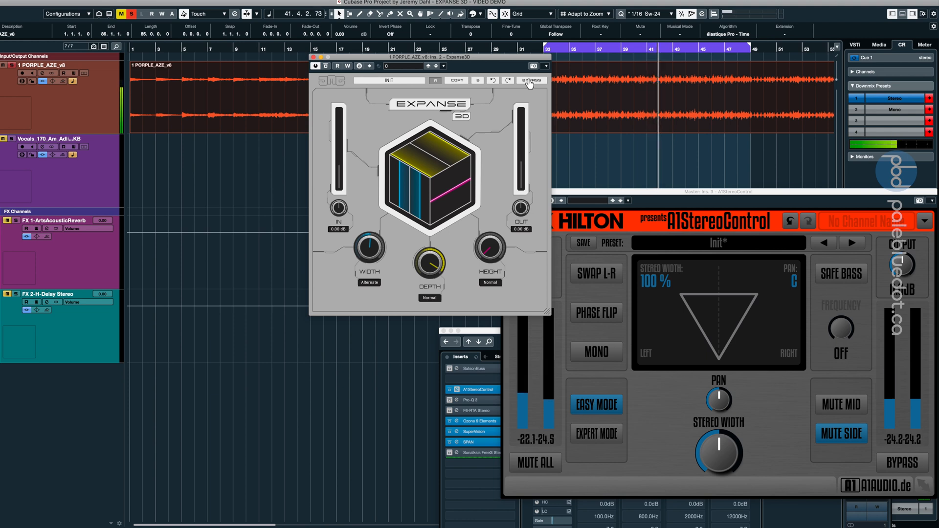
left_click(529, 80)
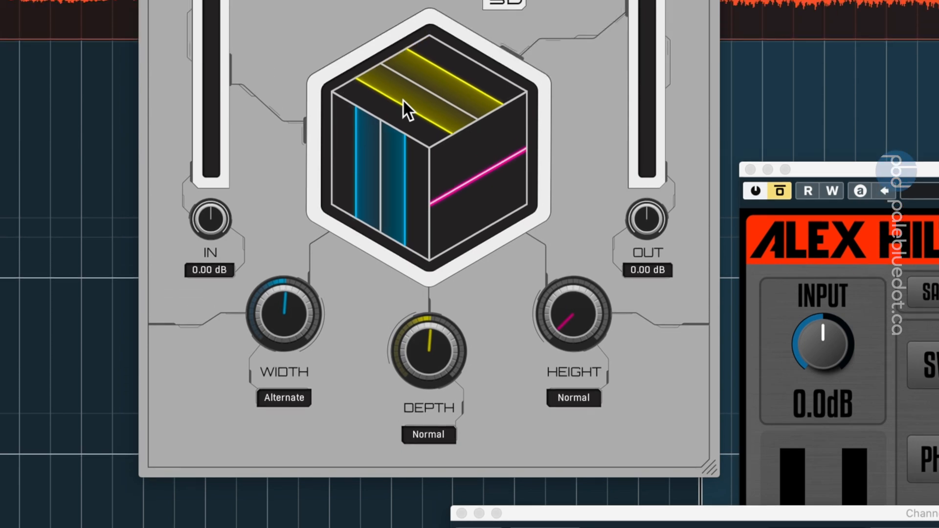
mouse_move(586, 318)
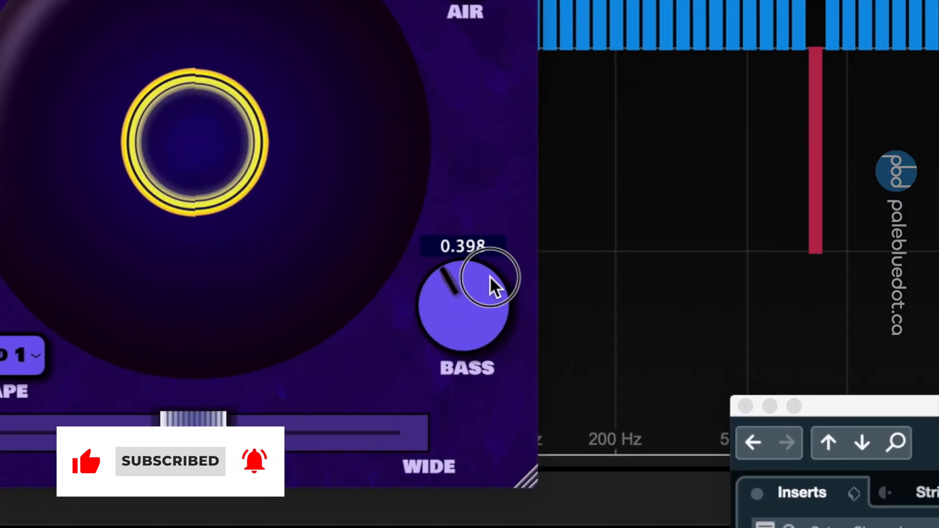
- Raise UpStereo's Bass slightly and push its Normal–Wide slider past 50%
left_click_drag(486, 282, 485, 257)
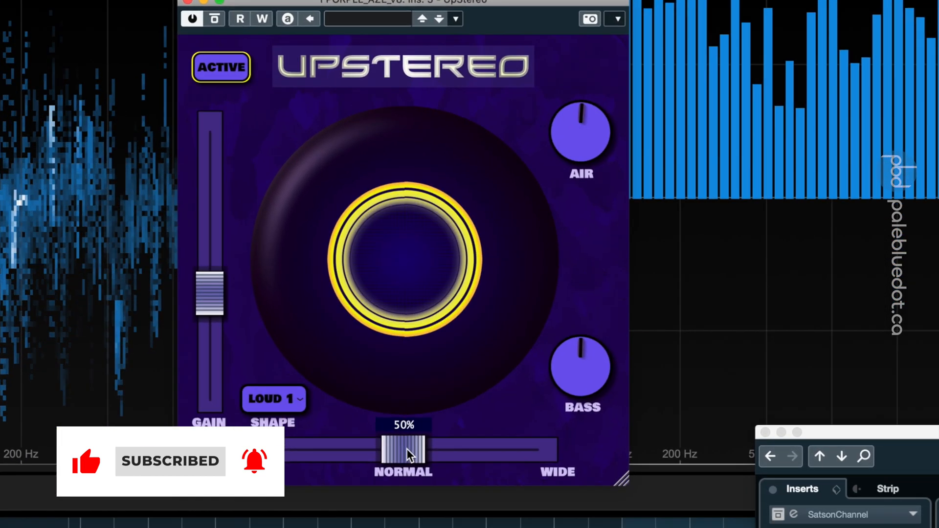
left_click_drag(404, 449, 491, 369)
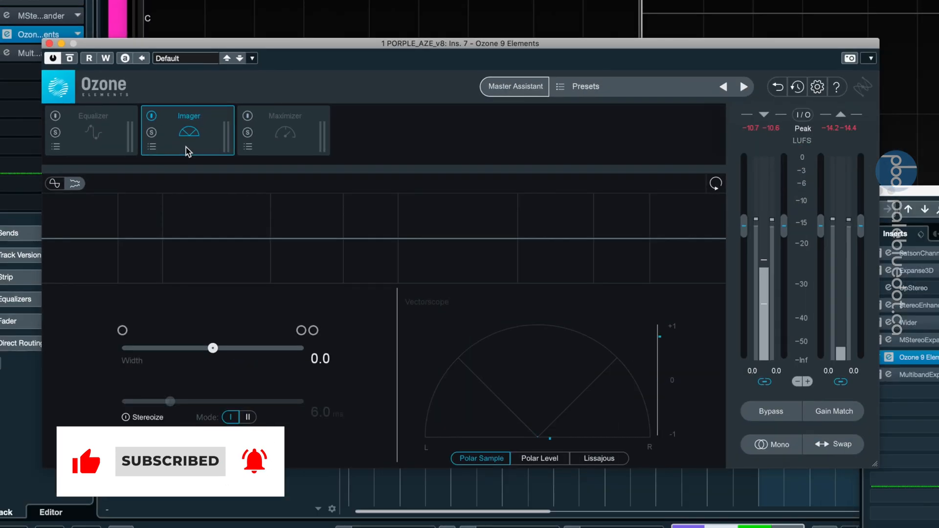
- Widen Ozone's Imager from 0 to about 62
left_click_drag(213, 348, 310, 392)
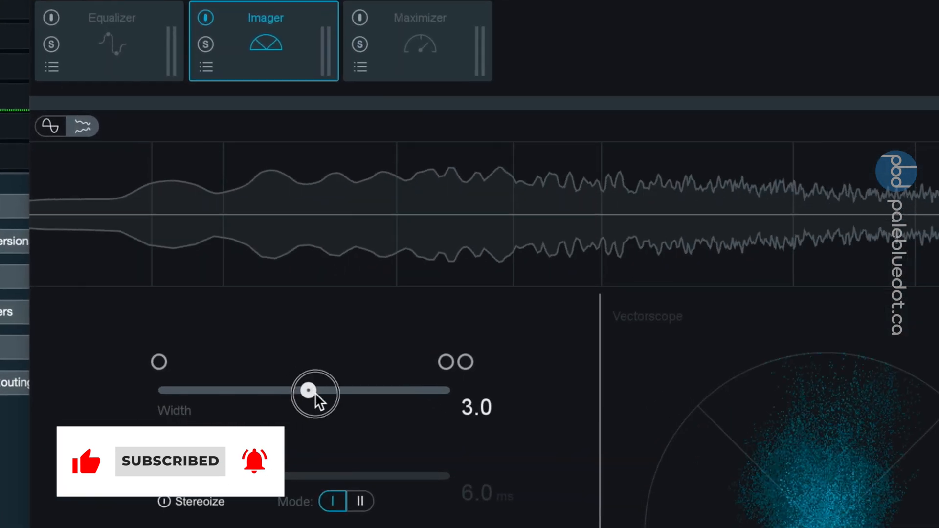
left_click_drag(310, 392, 403, 374)
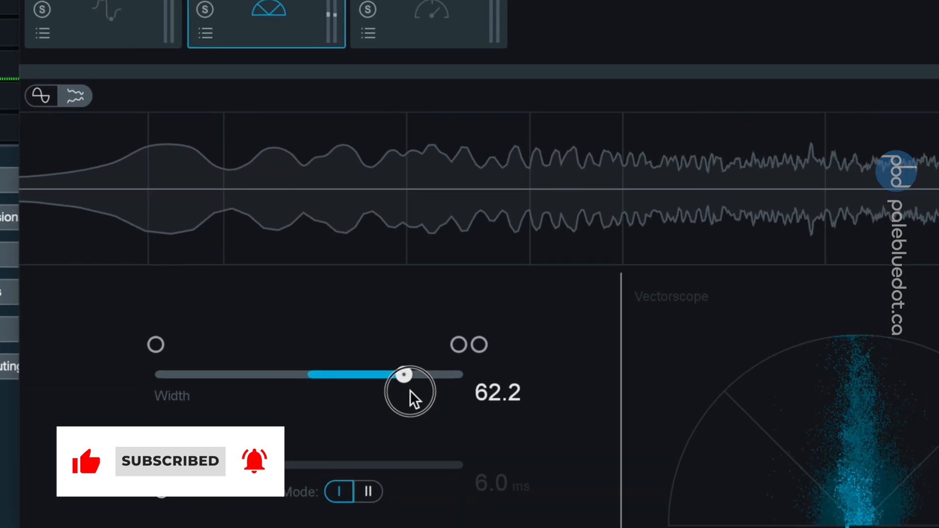
left_click_drag(402, 375, 426, 358)
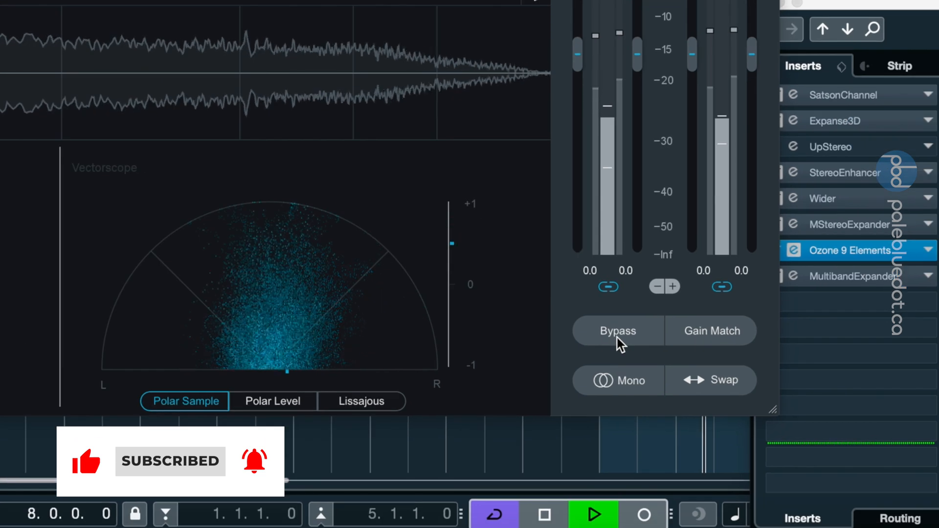
- A/B the Imager against bypass and leave it processing
left_click(617, 331)
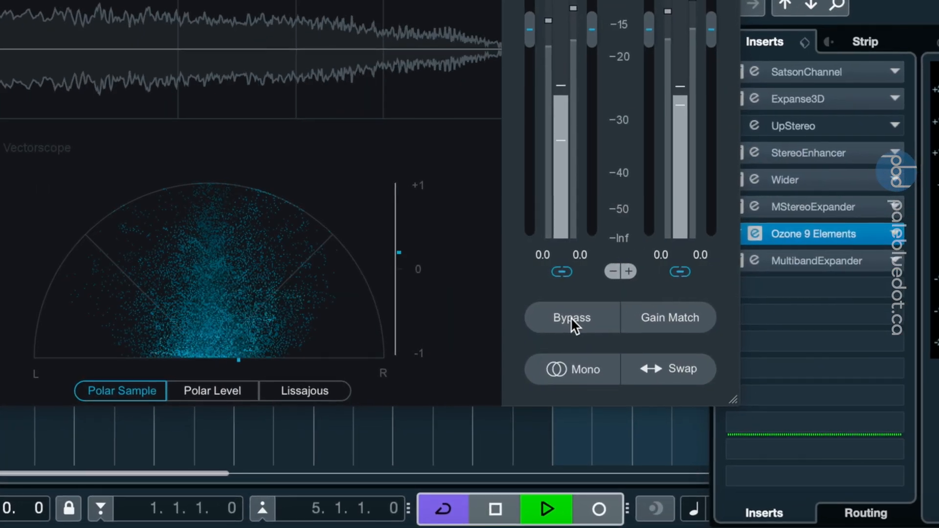
left_click(571, 317)
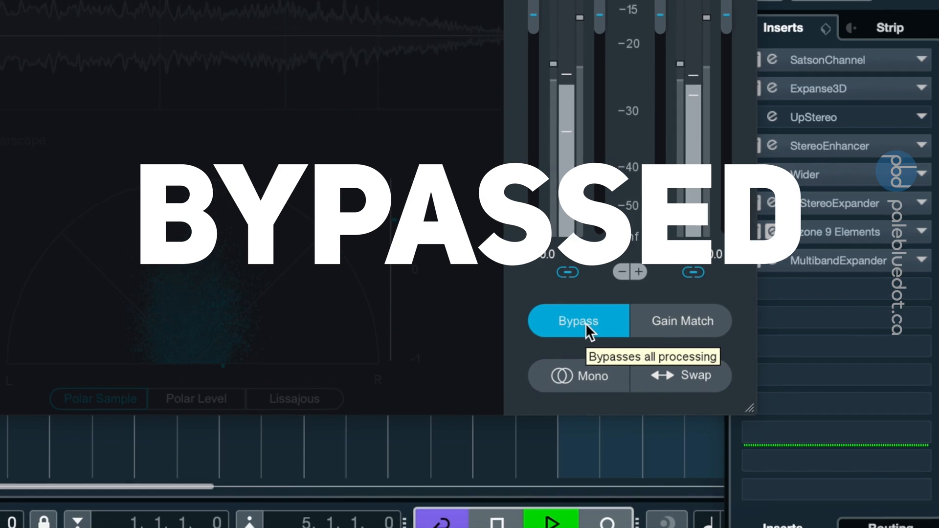
left_click(578, 321)
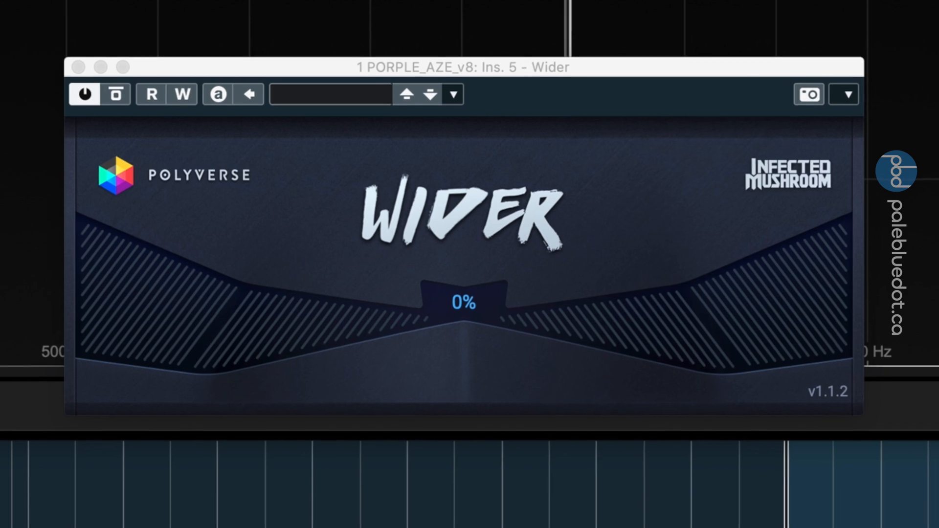
- Raise Wider's width from 0% to about 69% and bypass it for comparison
left_click_drag(461, 68, 460, 52)
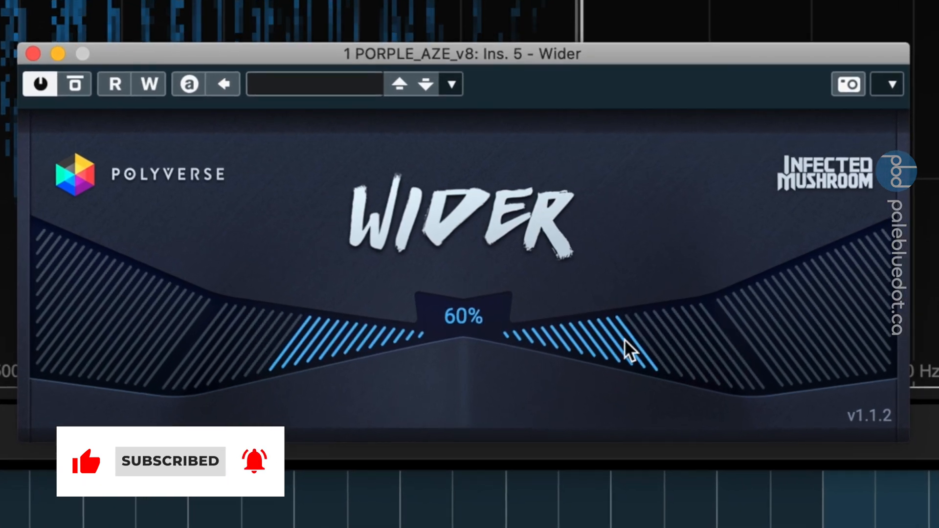
left_click_drag(632, 352, 647, 344)
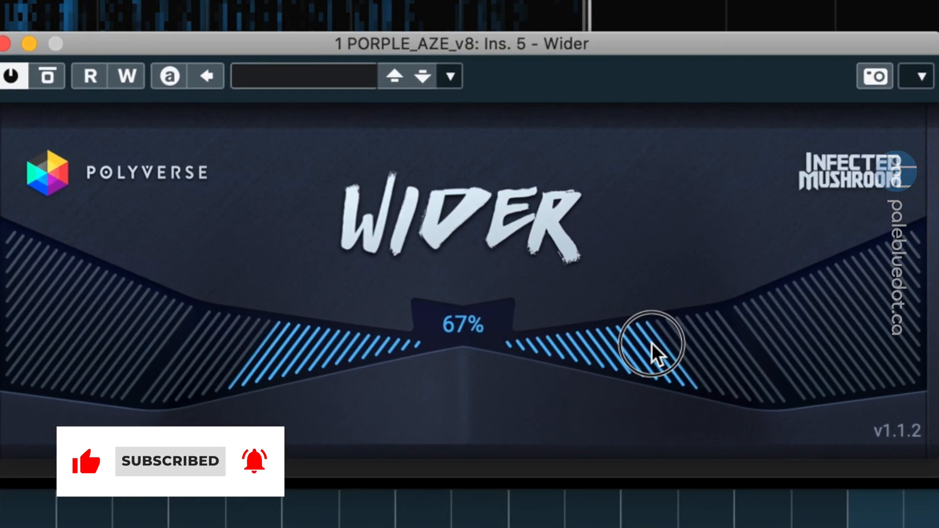
left_click_drag(653, 344, 674, 350)
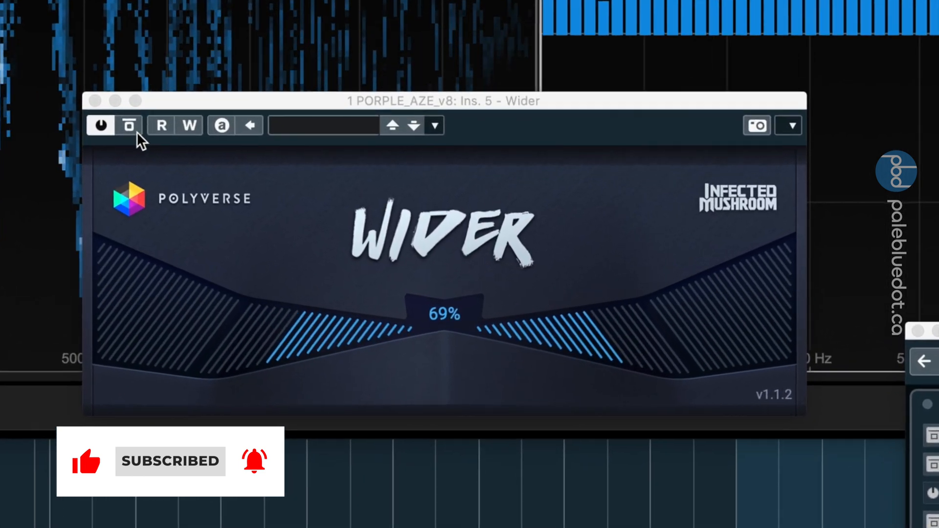
left_click(129, 125)
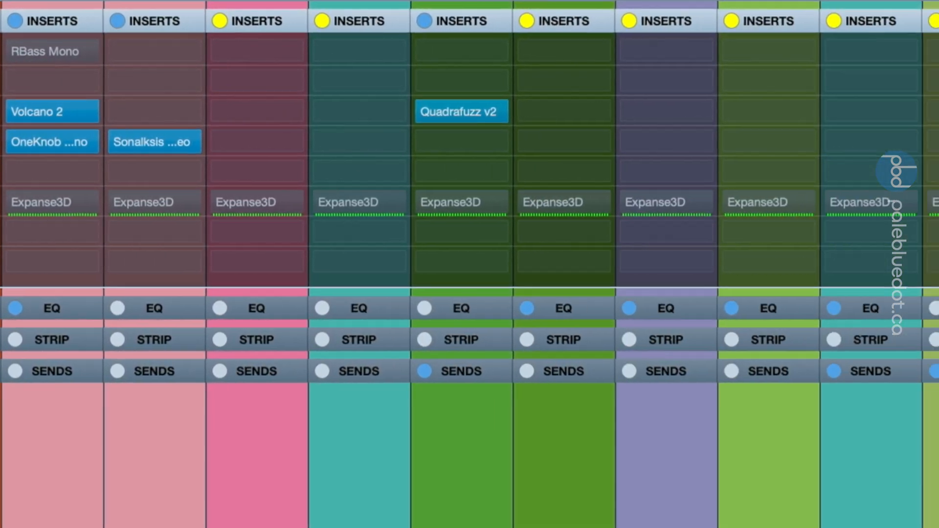
- Scroll across the MixConsole to check each channel carries Expanse3D
scroll("right", 3)
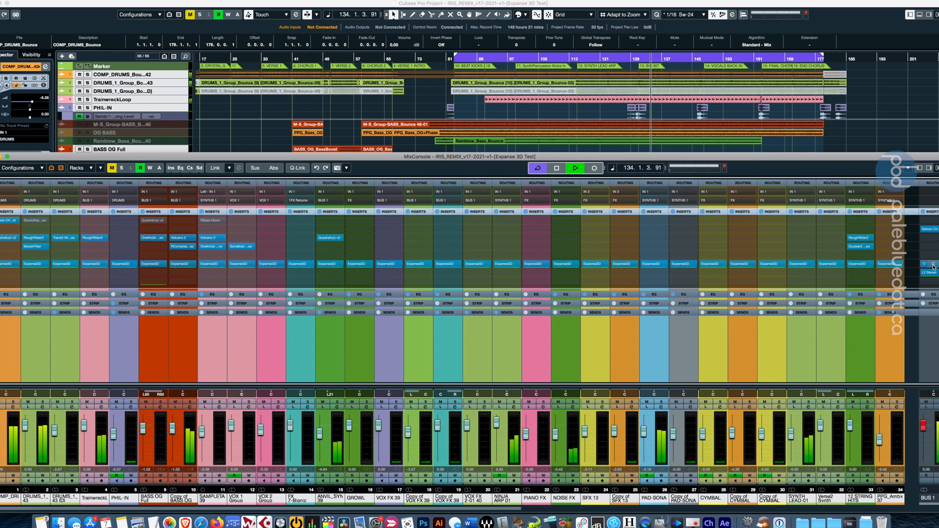
- Switch the Expanse3D width mode on BUS 1 to Inverted
left_click(343, 416)
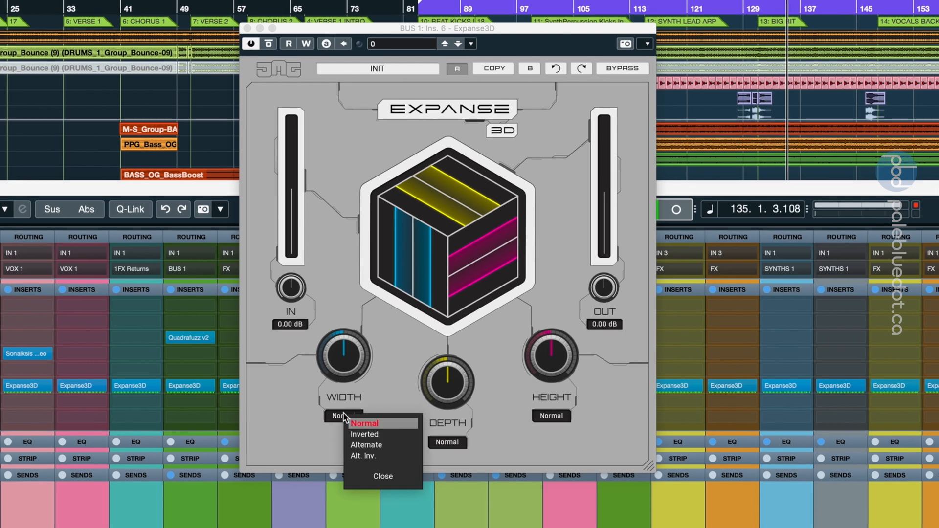
left_click(364, 434)
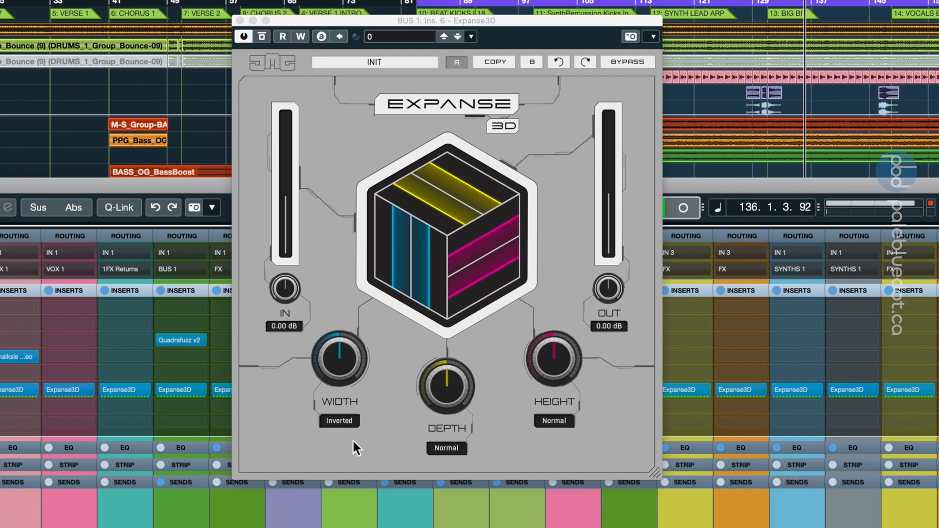